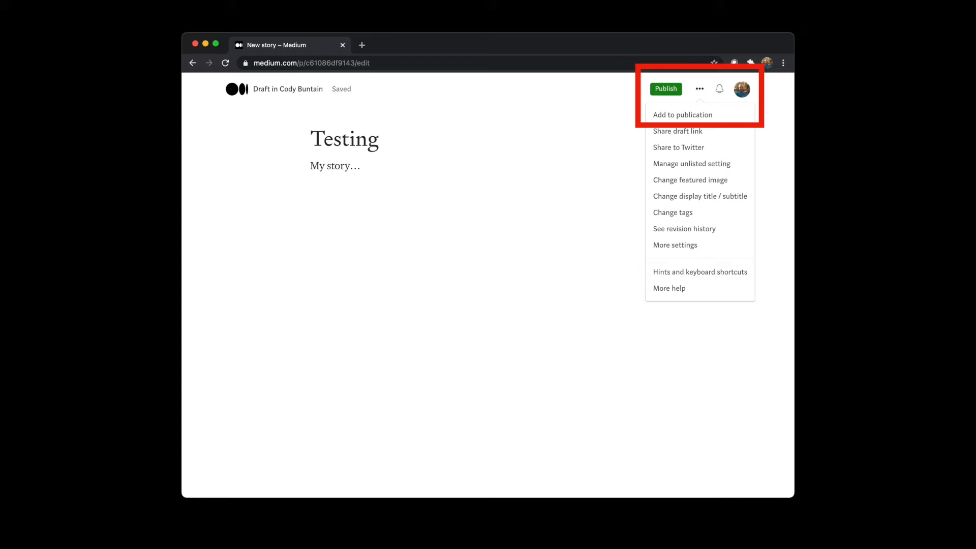
# Choose the Web Mining publication for the Testing draft in the Add to publication list
pyautogui.click(681, 114)
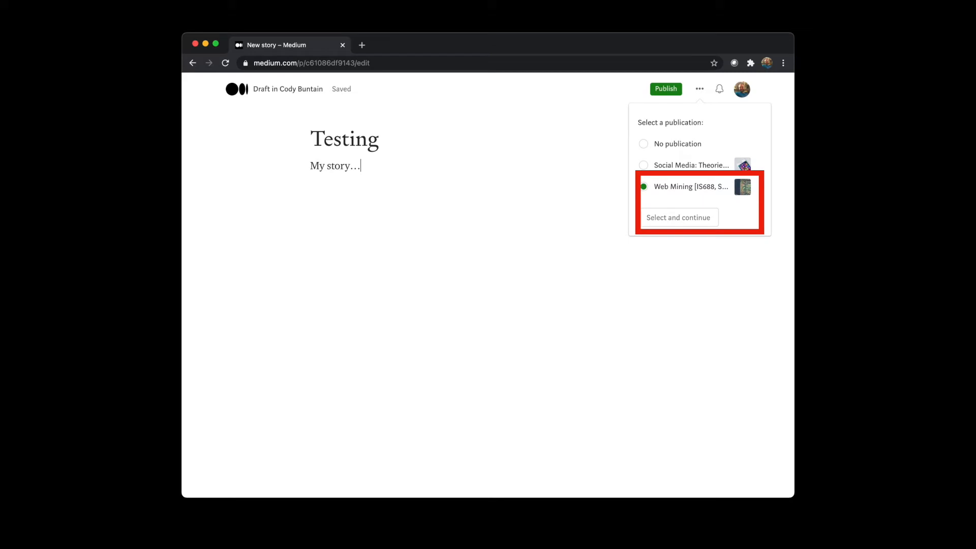